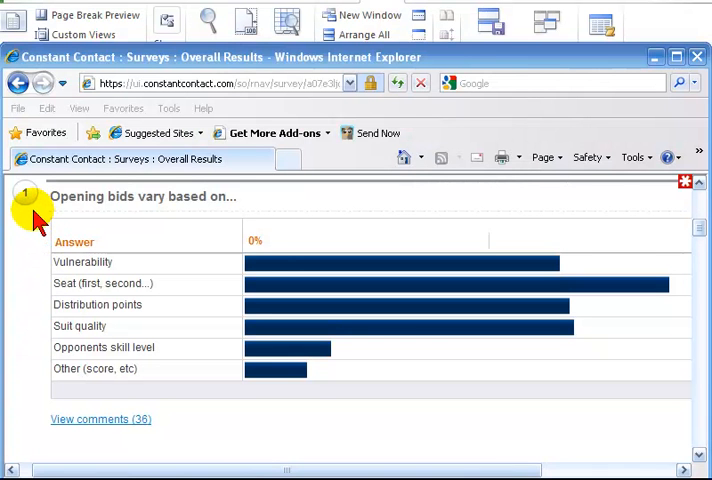
pyautogui.moveTo(64, 360)
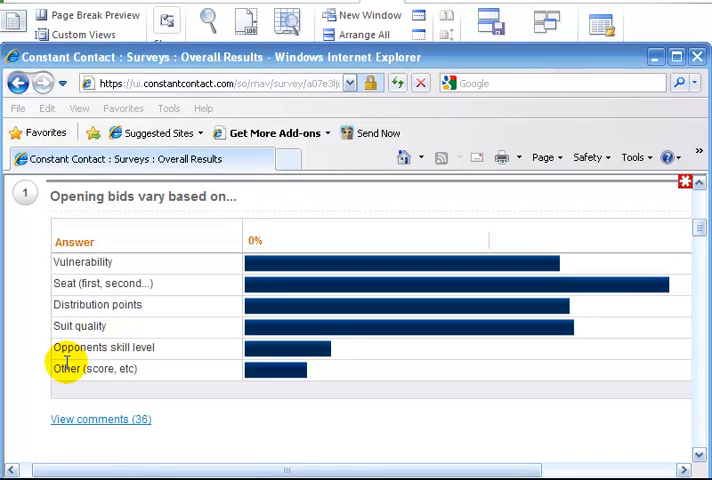
pyautogui.moveTo(84, 260)
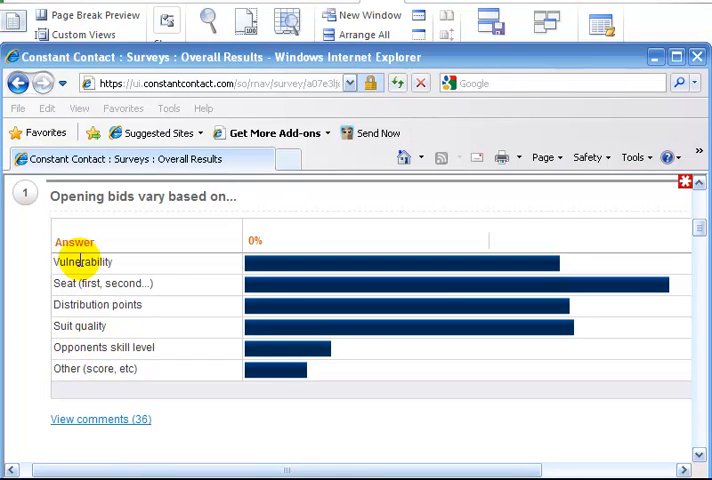
pyautogui.moveTo(78, 348)
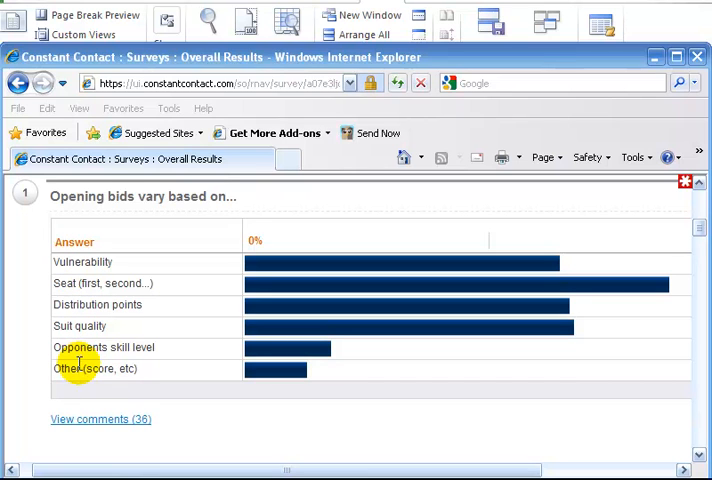
pyautogui.moveTo(30, 416)
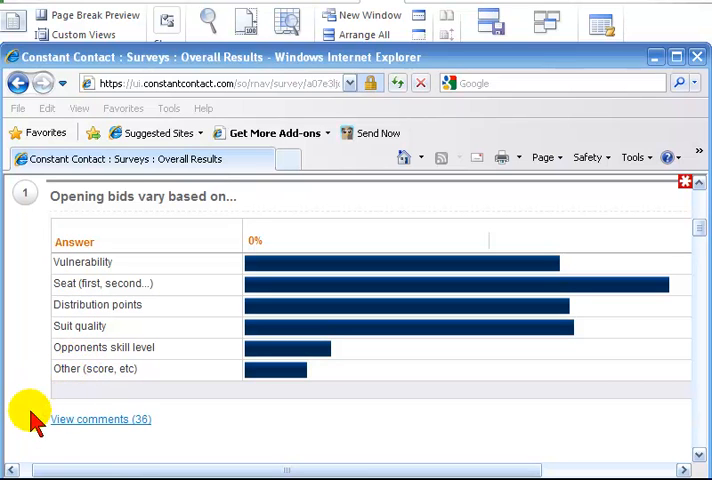
pyautogui.moveTo(76, 444)
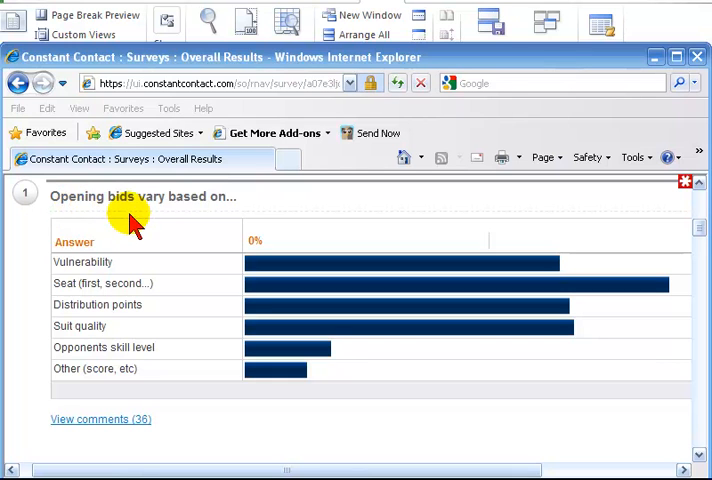
pyautogui.moveTo(218, 210)
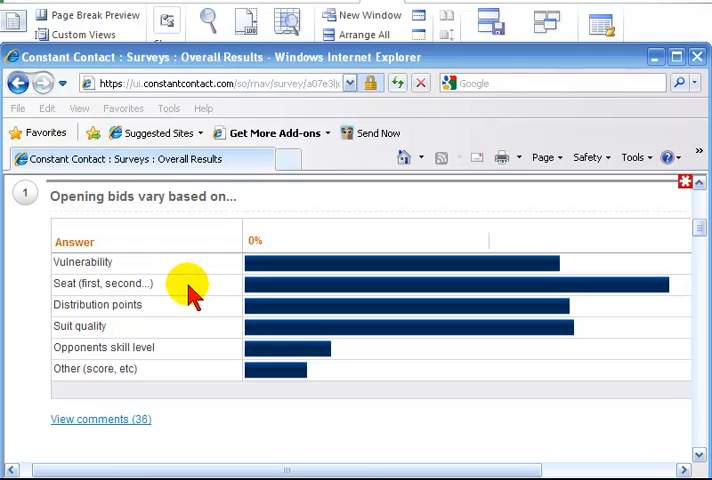
pyautogui.moveTo(484, 250)
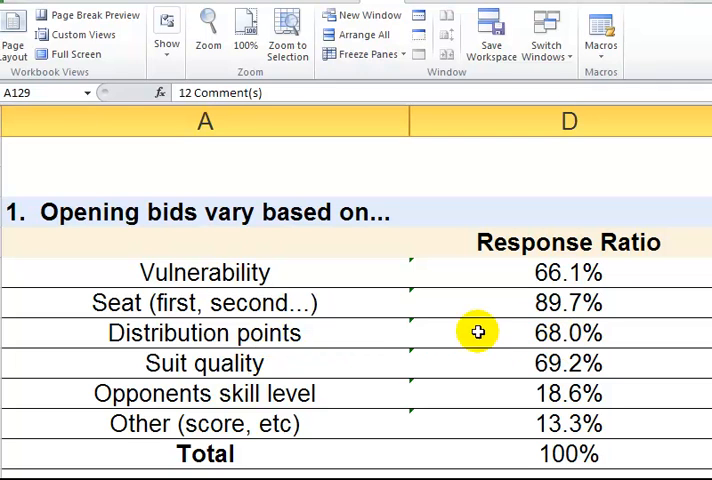
pyautogui.moveTo(150, 364)
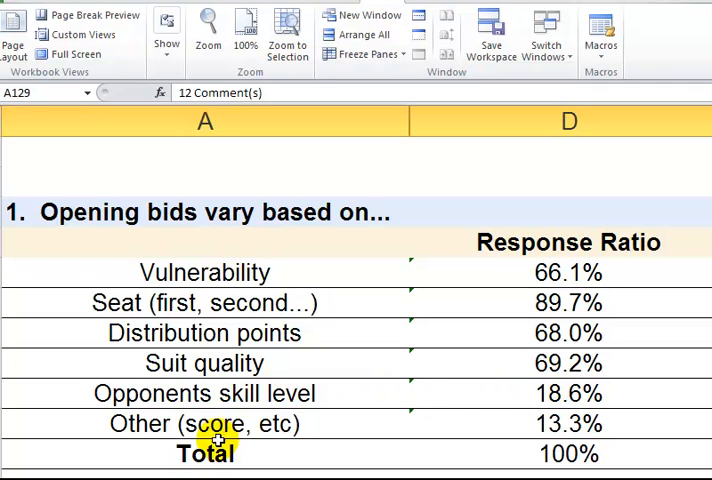
pyautogui.moveTo(164, 424)
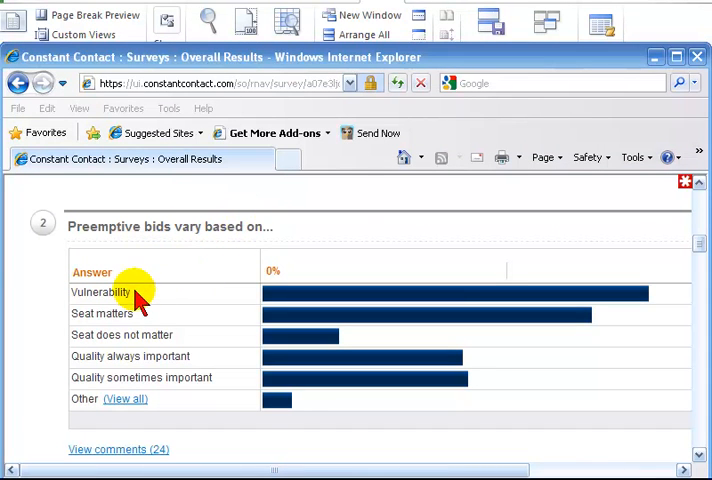
pyautogui.moveTo(658, 308)
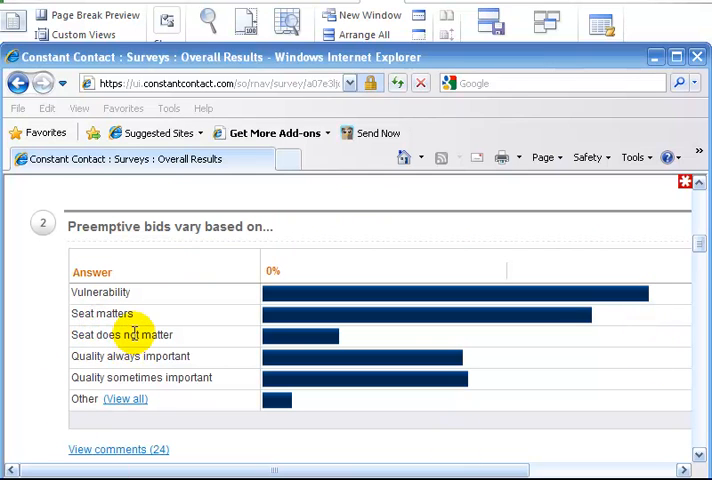
pyautogui.moveTo(588, 330)
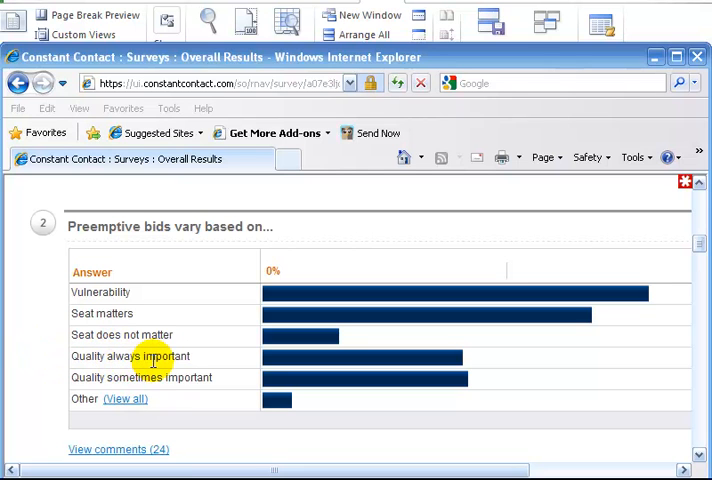
pyautogui.moveTo(180, 376)
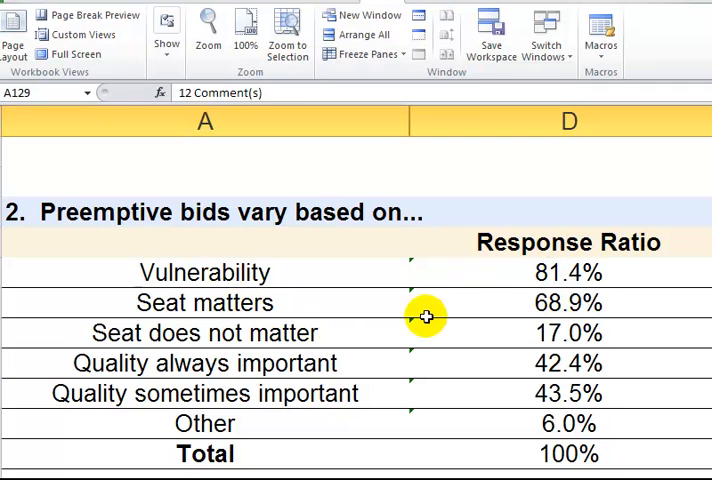
pyautogui.moveTo(460, 316)
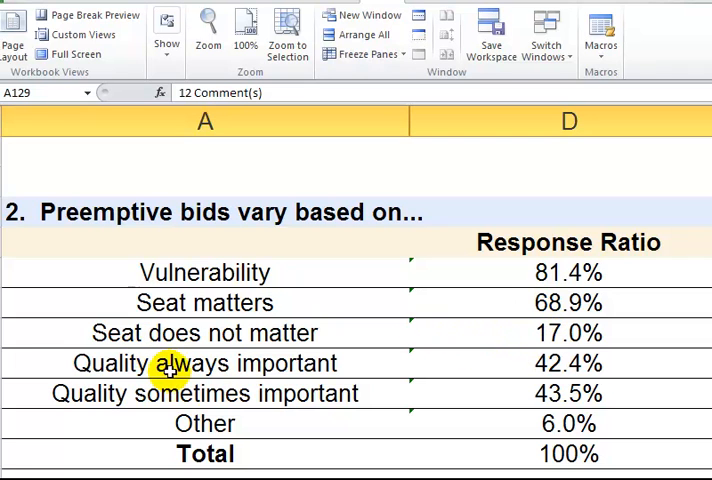
pyautogui.moveTo(258, 372)
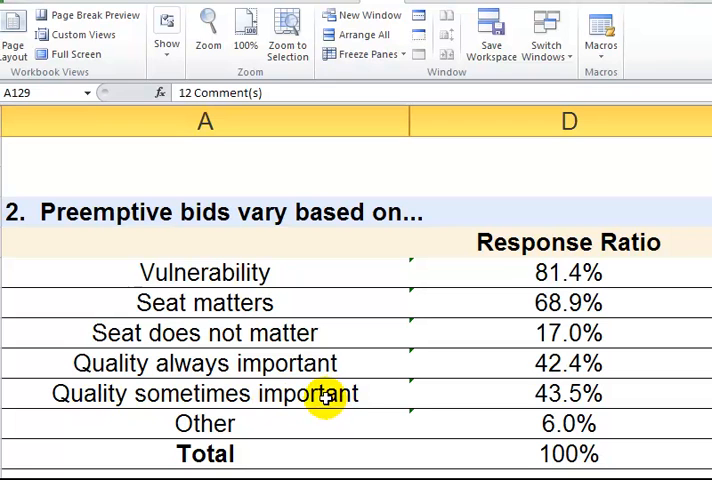
pyautogui.moveTo(524, 384)
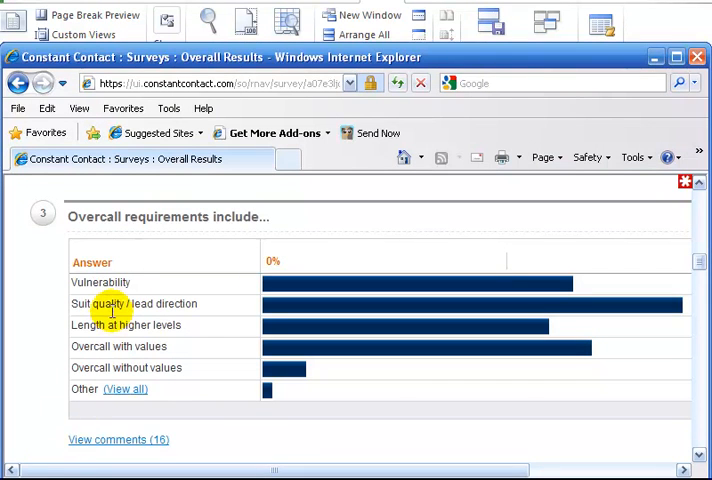
pyautogui.moveTo(572, 282)
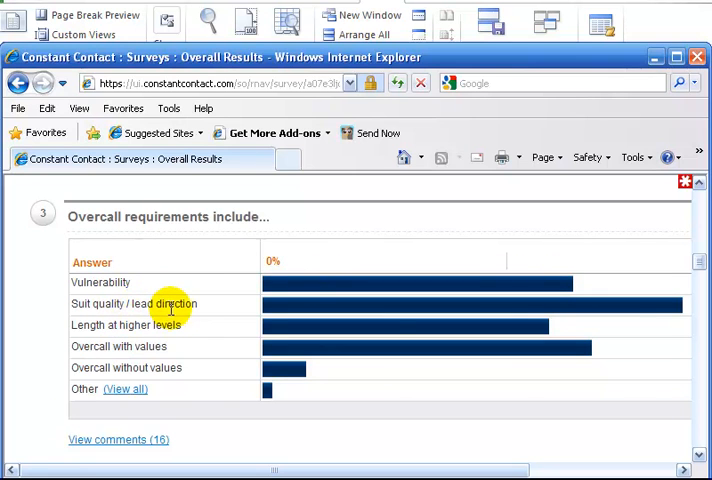
pyautogui.moveTo(672, 304)
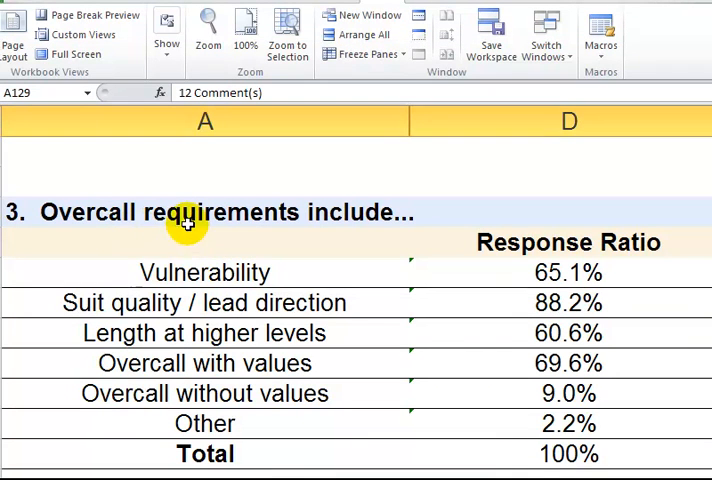
pyautogui.moveTo(536, 292)
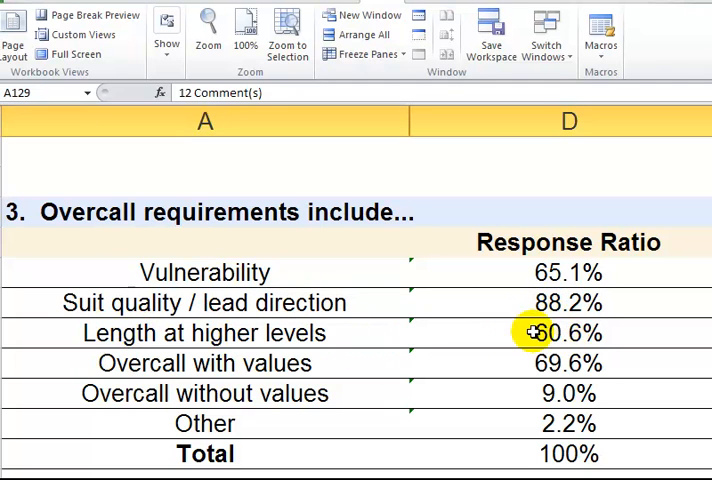
pyautogui.moveTo(236, 372)
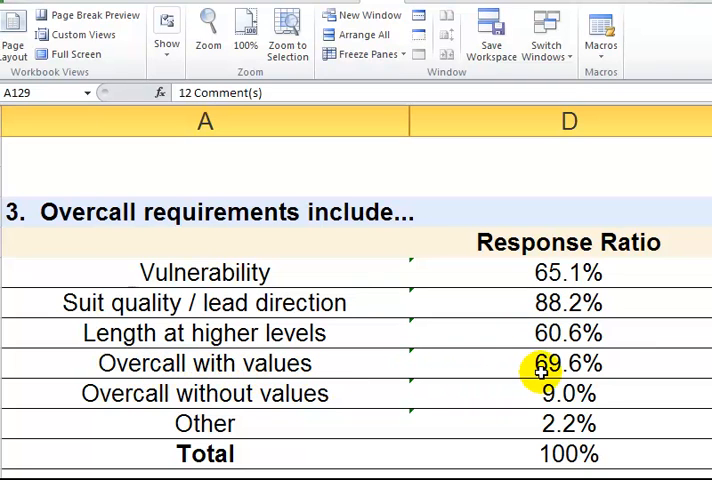
pyautogui.moveTo(330, 422)
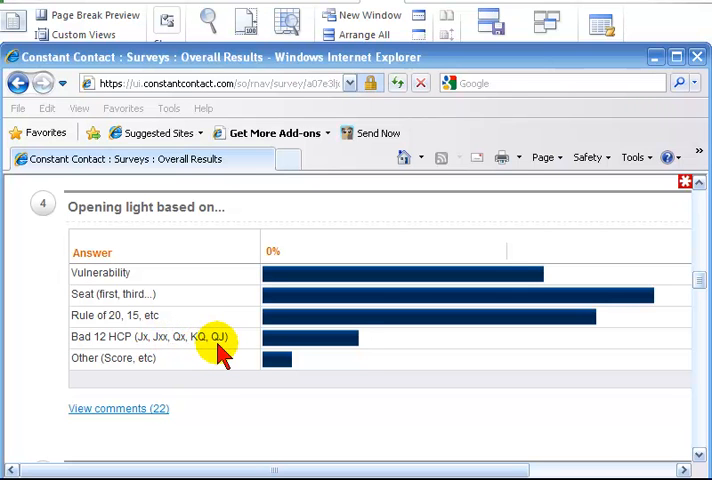
pyautogui.moveTo(360, 344)
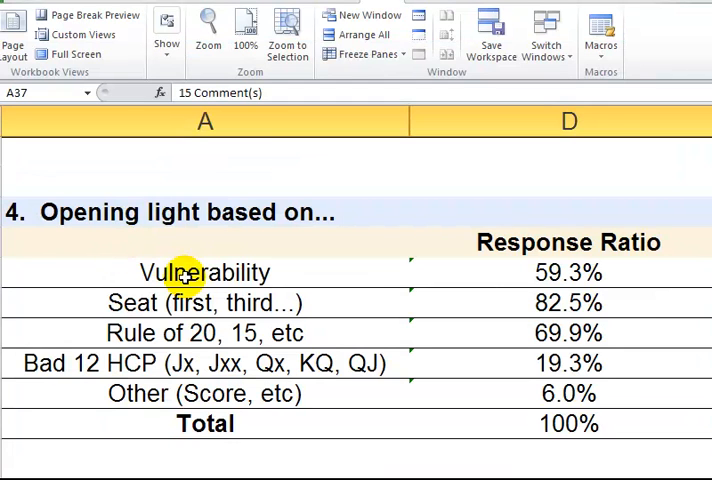
pyautogui.moveTo(344, 274)
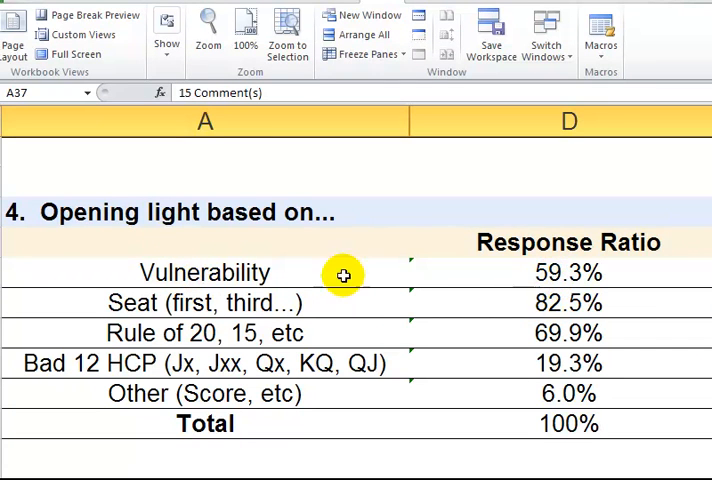
pyautogui.moveTo(216, 304)
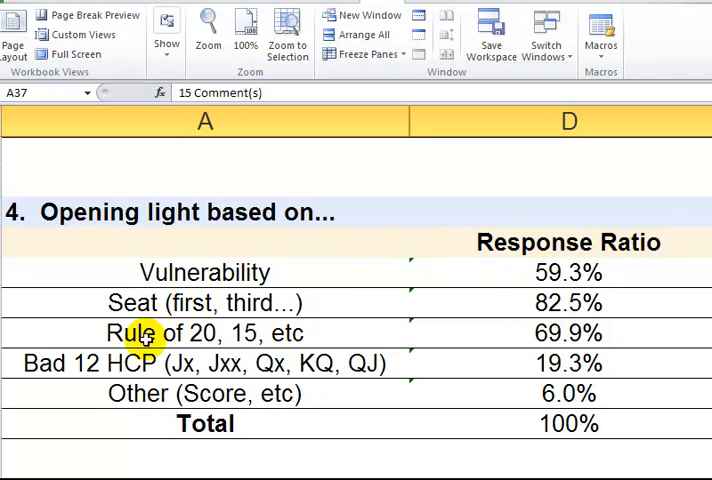
pyautogui.moveTo(520, 344)
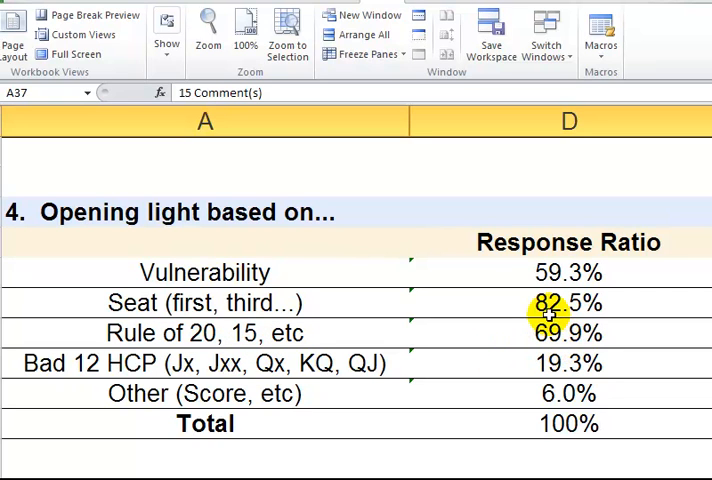
pyautogui.moveTo(76, 364)
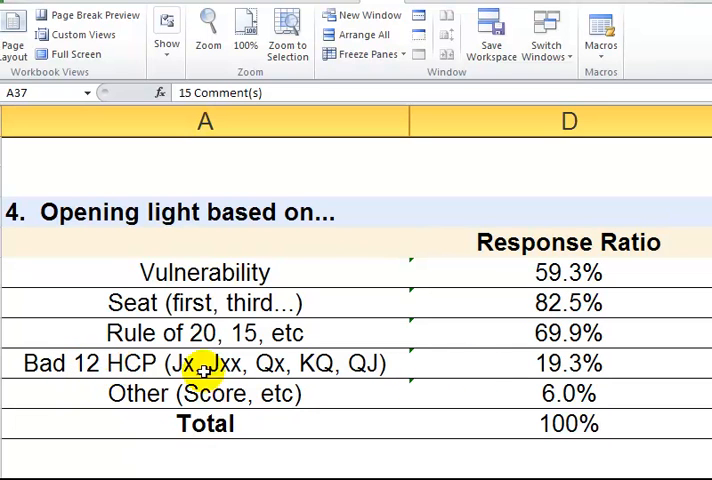
pyautogui.moveTo(544, 364)
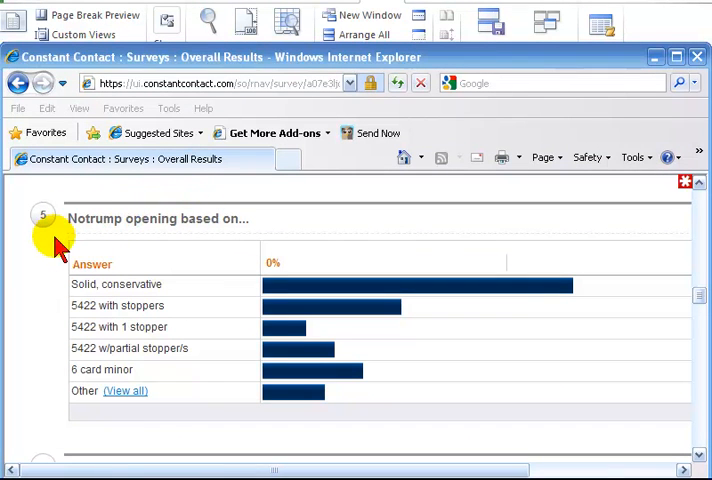
pyautogui.moveTo(376, 268)
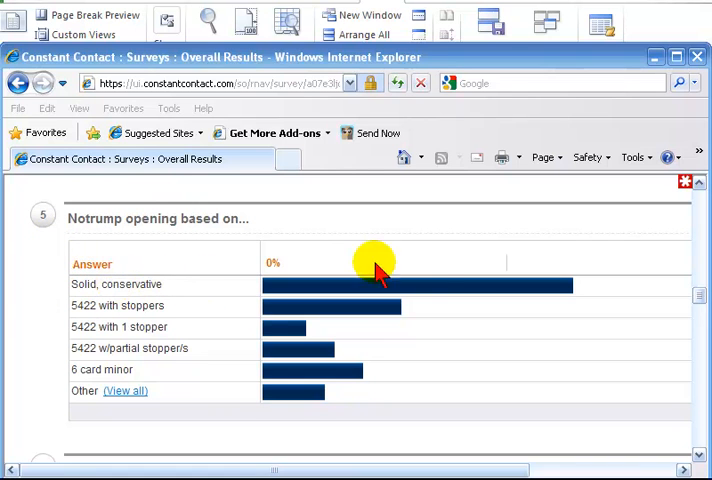
pyautogui.moveTo(576, 296)
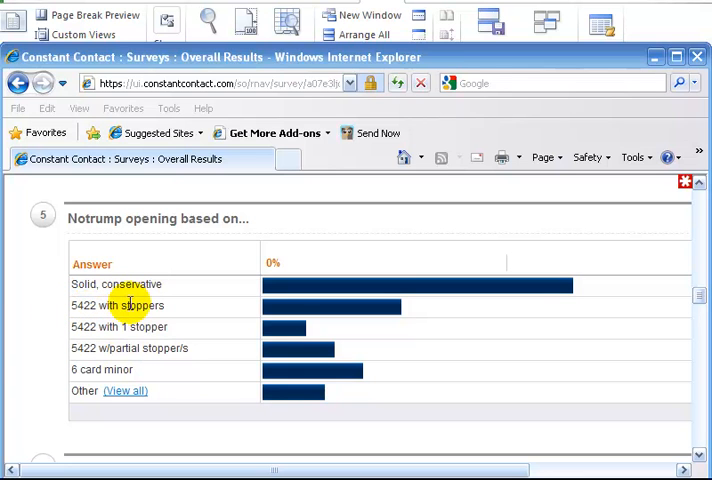
pyautogui.moveTo(388, 332)
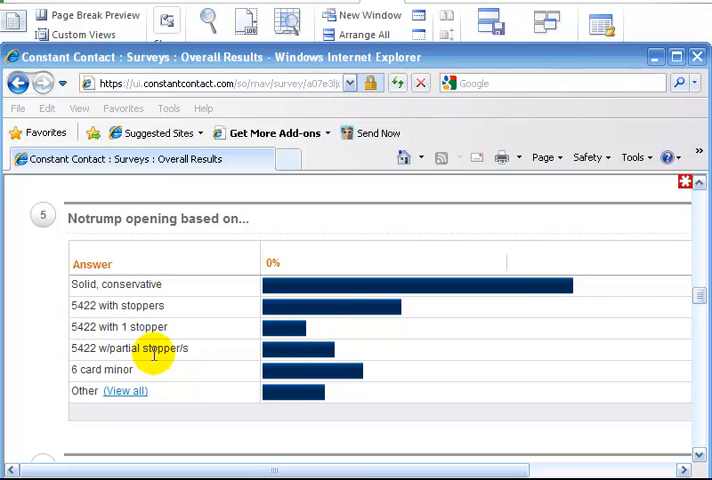
pyautogui.moveTo(344, 350)
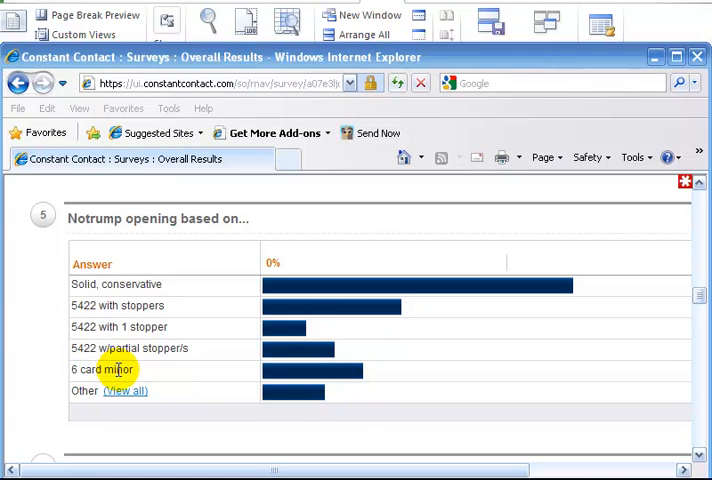
pyautogui.moveTo(380, 384)
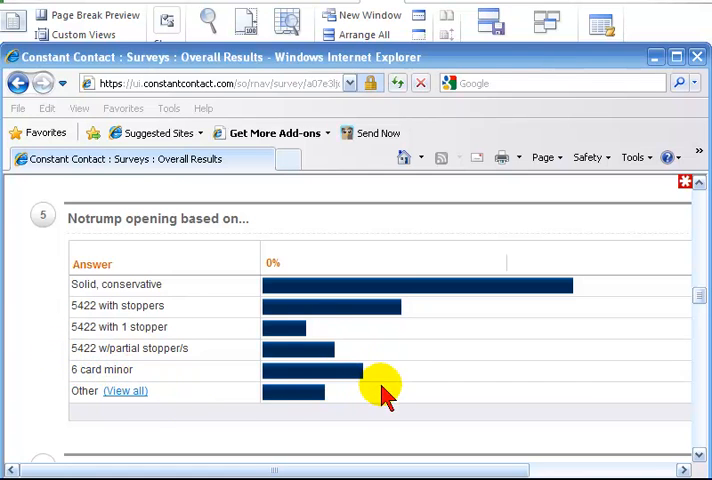
pyautogui.moveTo(324, 336)
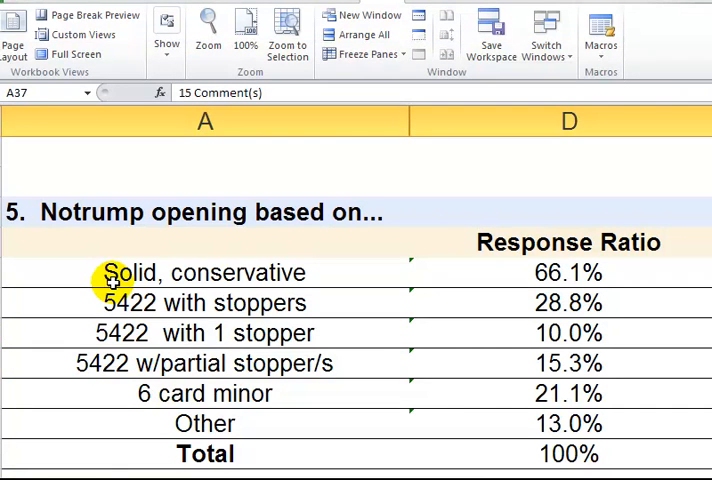
pyautogui.moveTo(540, 276)
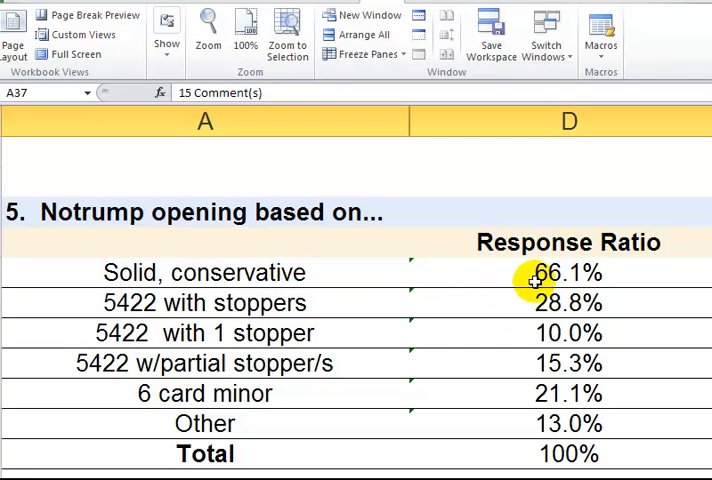
pyautogui.moveTo(240, 304)
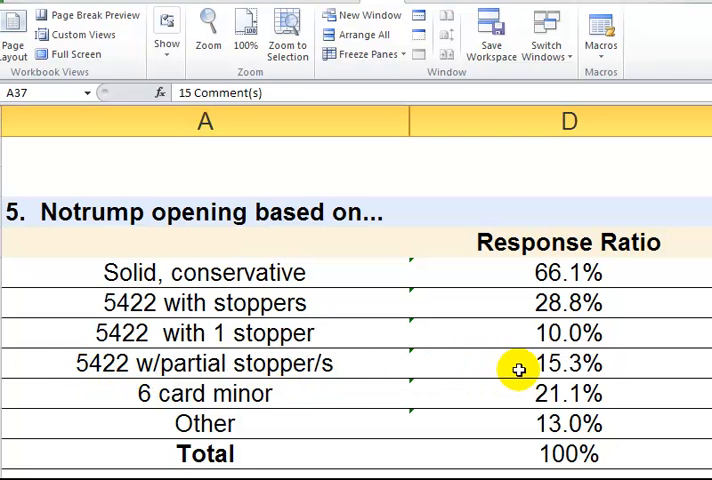
pyautogui.moveTo(128, 408)
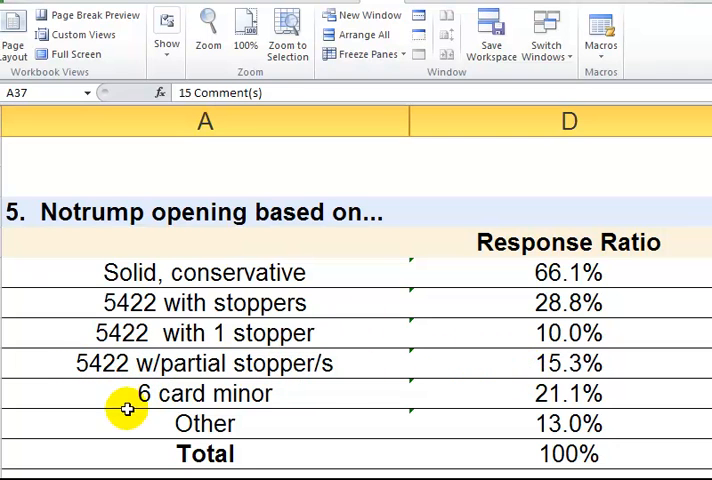
pyautogui.moveTo(288, 404)
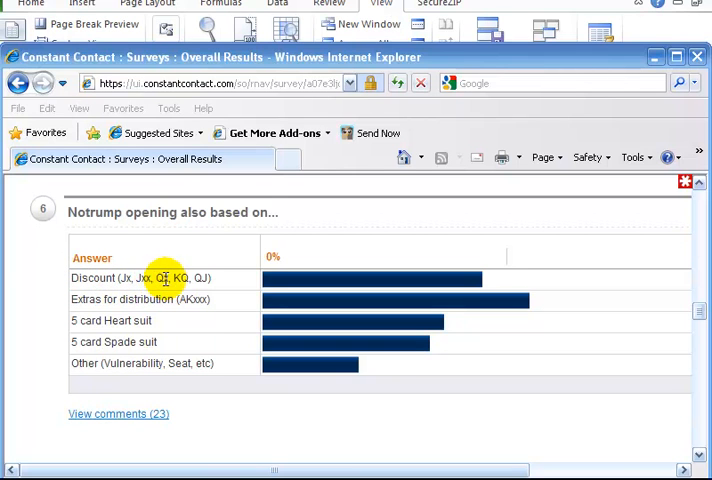
pyautogui.moveTo(200, 278)
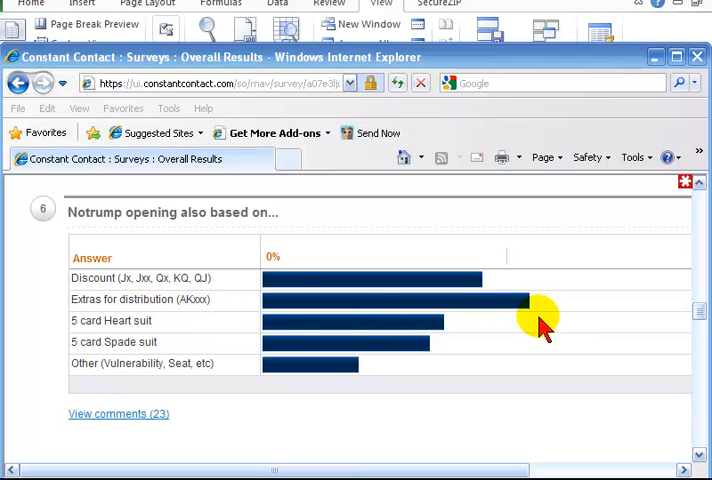
pyautogui.moveTo(132, 320)
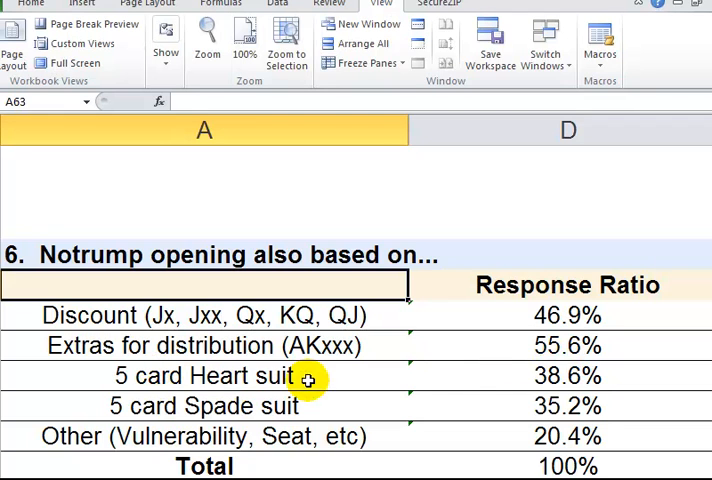
pyautogui.moveTo(536, 392)
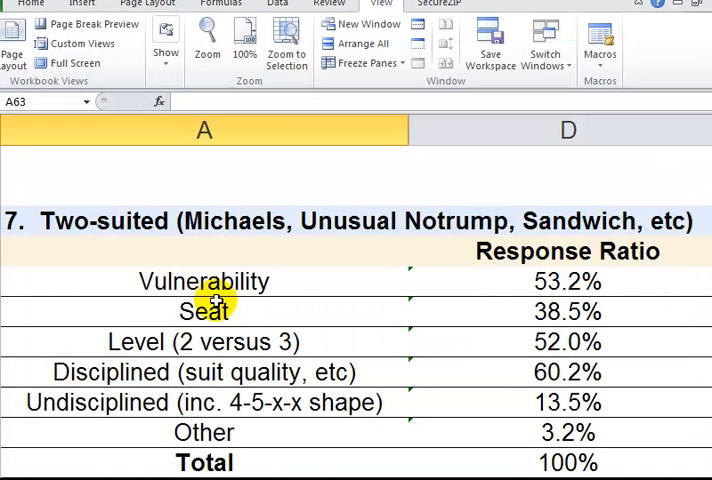
pyautogui.moveTo(460, 272)
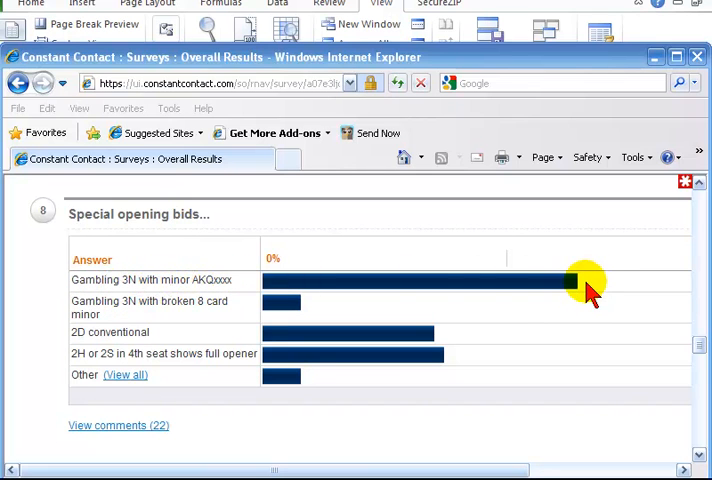
pyautogui.moveTo(120, 308)
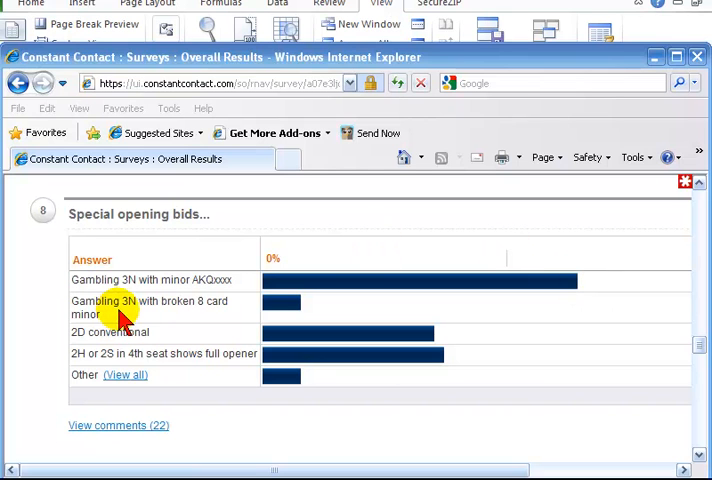
pyautogui.moveTo(200, 308)
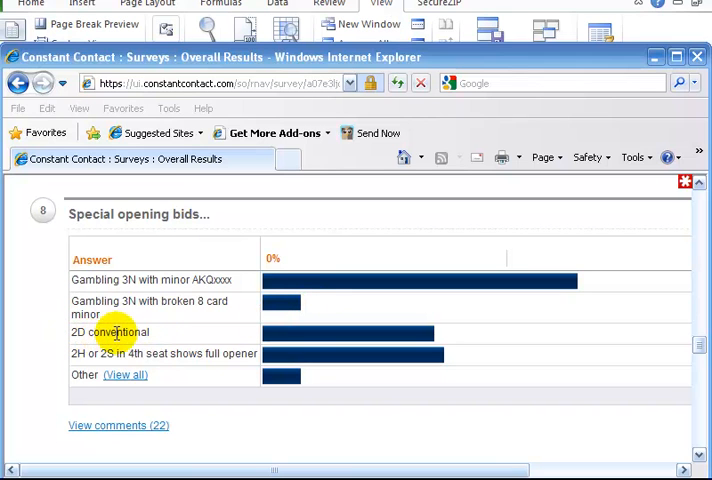
pyautogui.moveTo(148, 332)
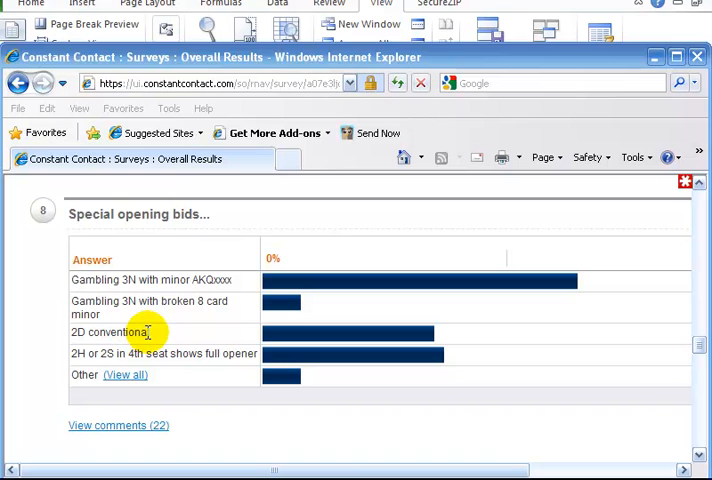
pyautogui.moveTo(400, 336)
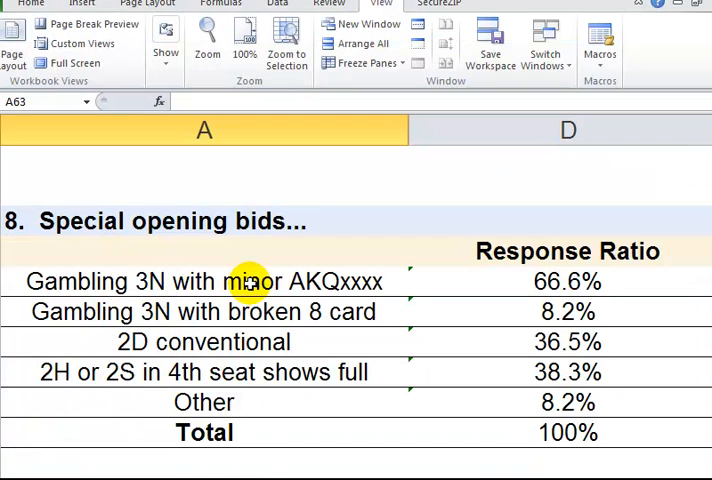
pyautogui.moveTo(360, 280)
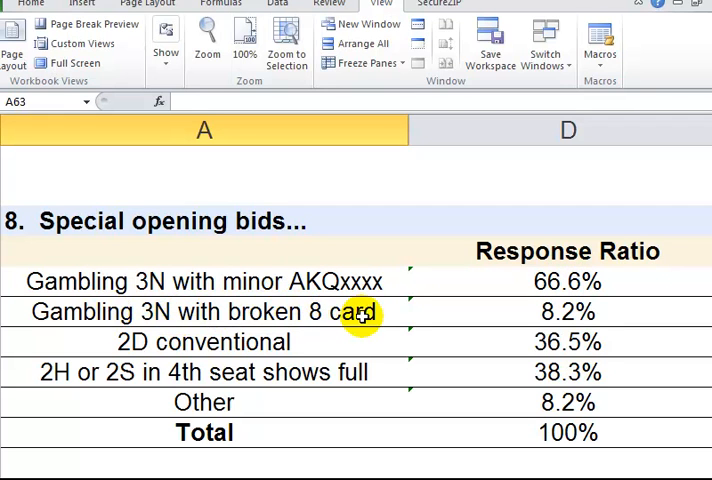
pyautogui.moveTo(584, 318)
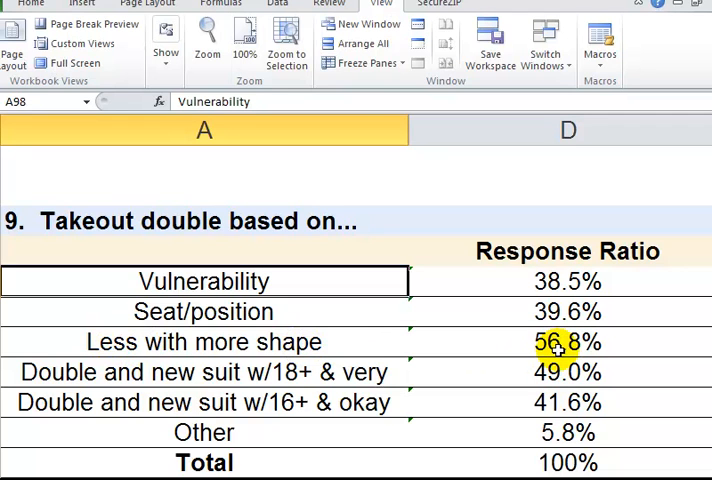
pyautogui.moveTo(196, 372)
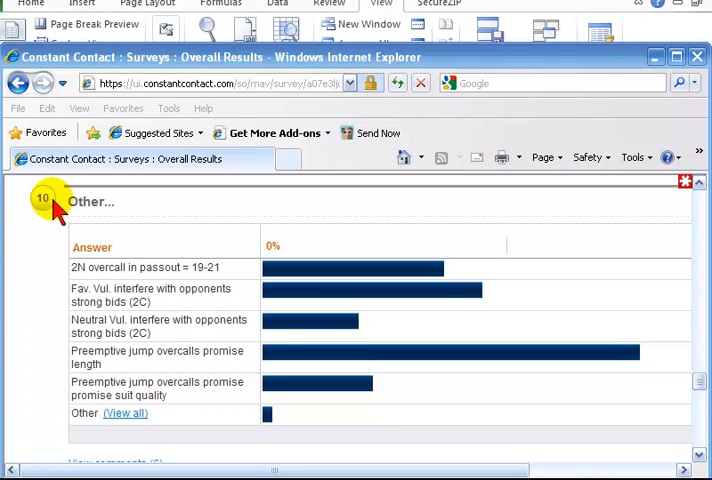
pyautogui.moveTo(76, 268)
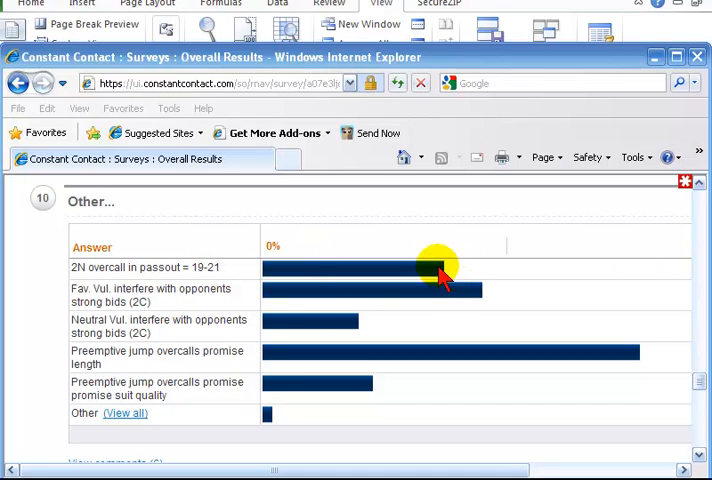
pyautogui.moveTo(104, 292)
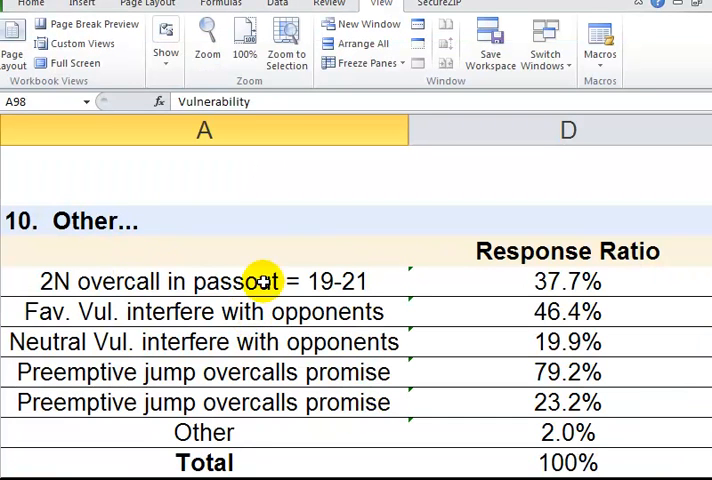
pyautogui.moveTo(430, 294)
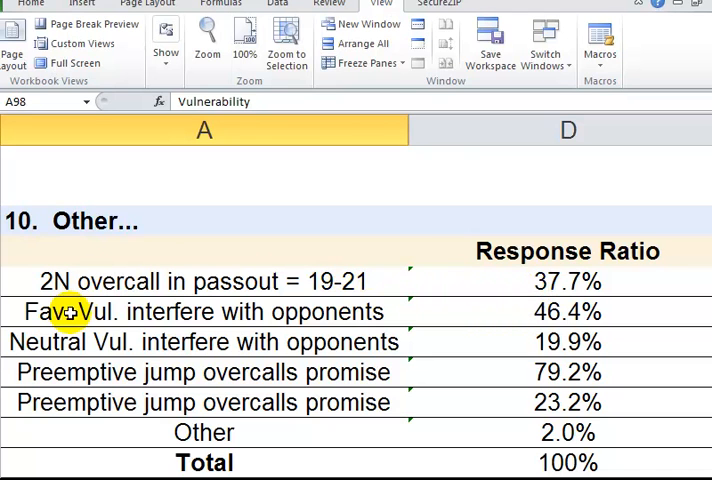
pyautogui.moveTo(310, 320)
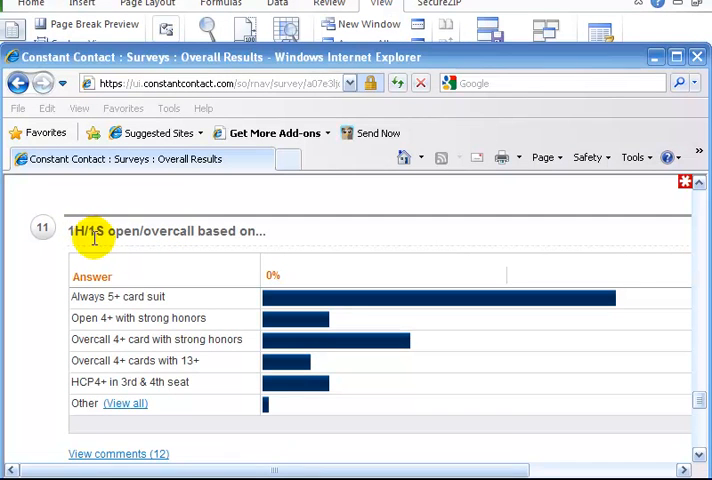
pyautogui.moveTo(80, 296)
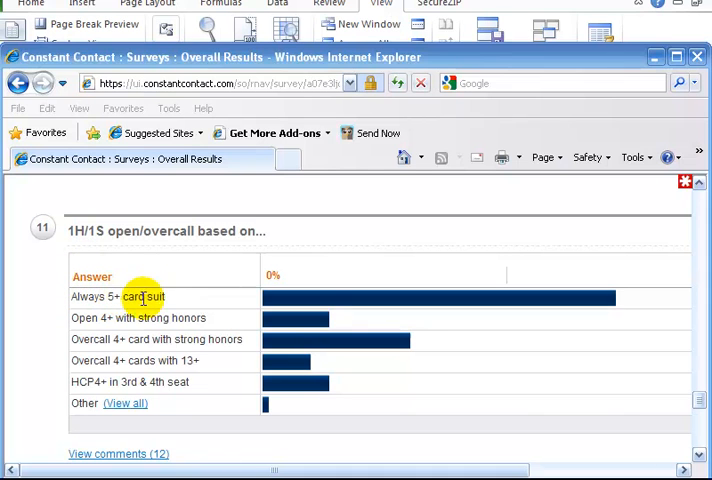
pyautogui.moveTo(610, 296)
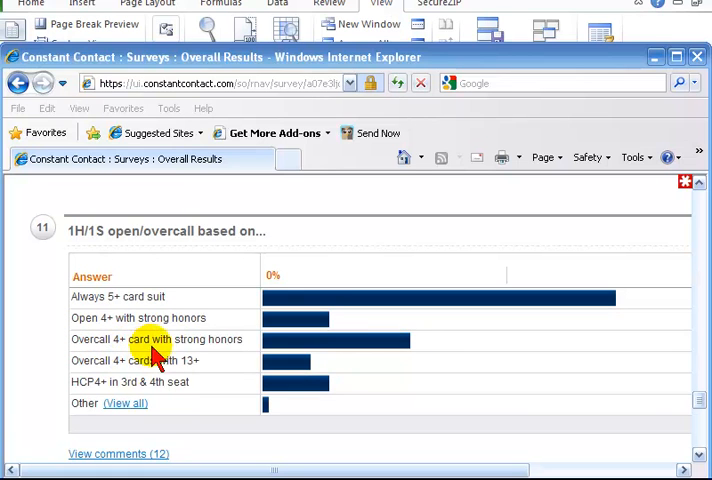
pyautogui.moveTo(412, 344)
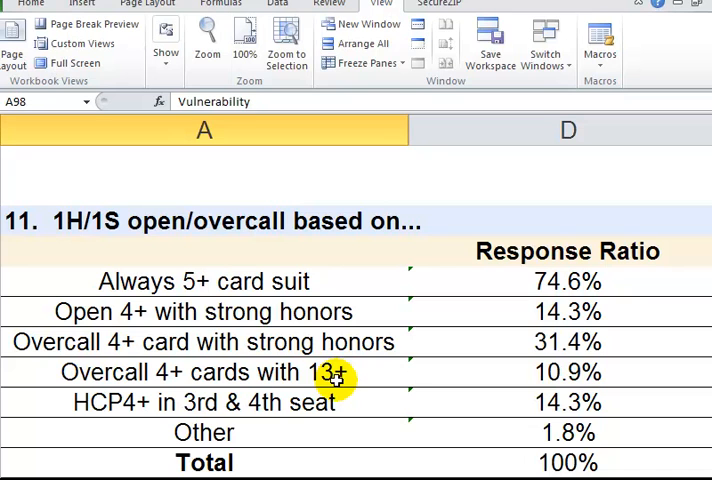
pyautogui.moveTo(560, 372)
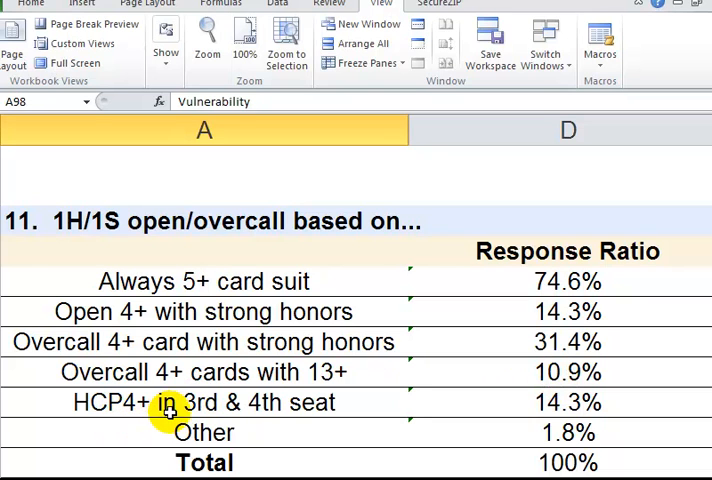
pyautogui.moveTo(472, 408)
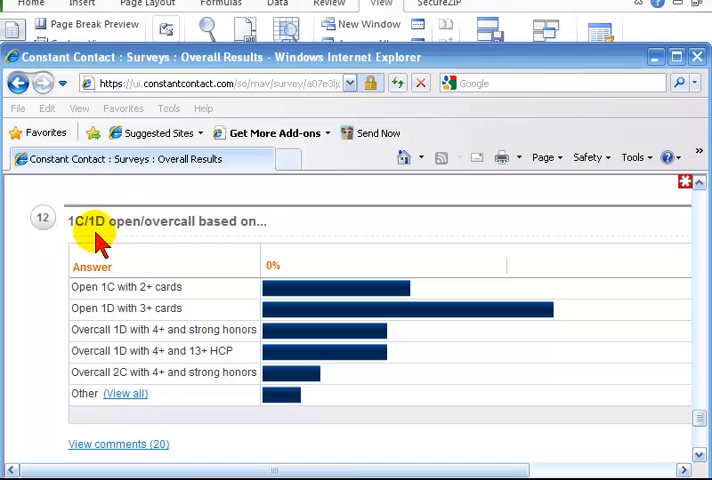
pyautogui.moveTo(84, 308)
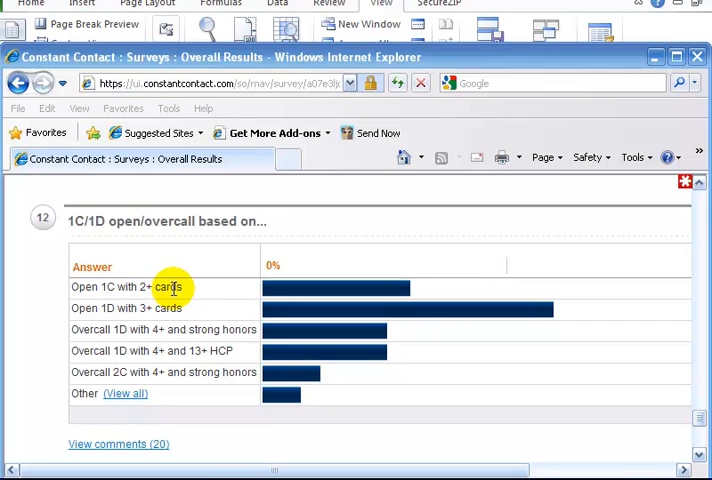
pyautogui.moveTo(384, 246)
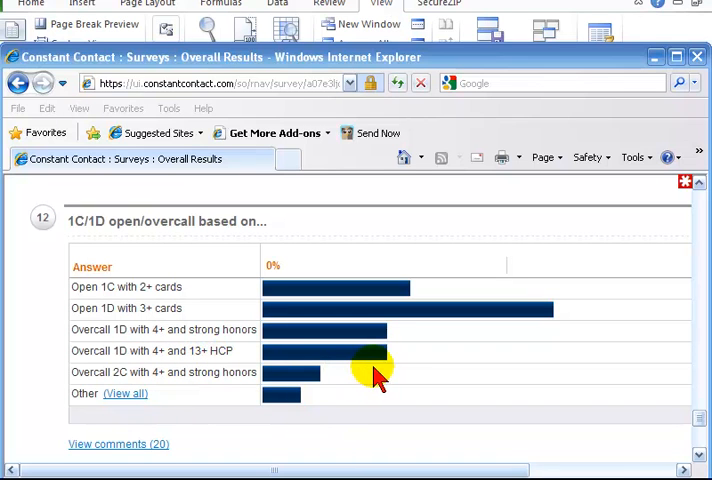
pyautogui.moveTo(140, 372)
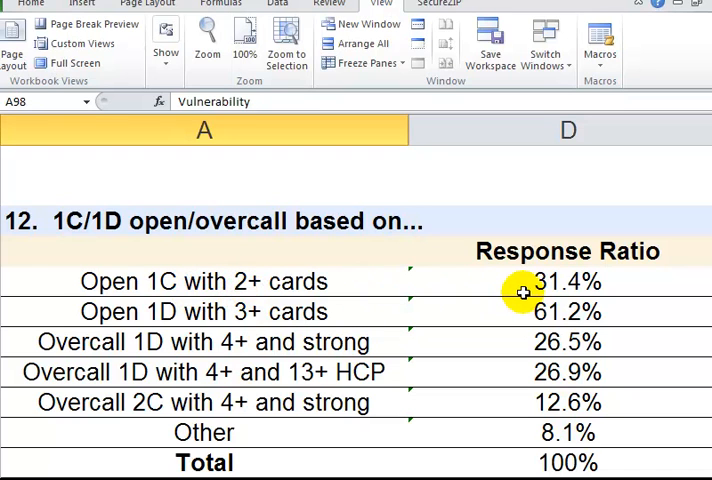
pyautogui.moveTo(166, 318)
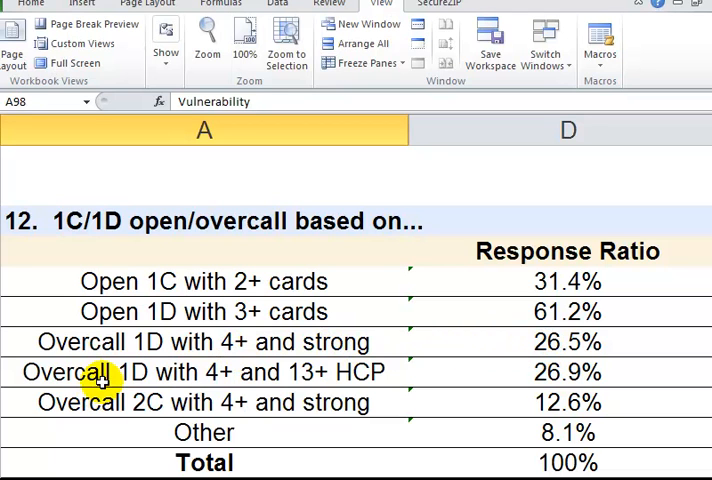
pyautogui.moveTo(204, 372)
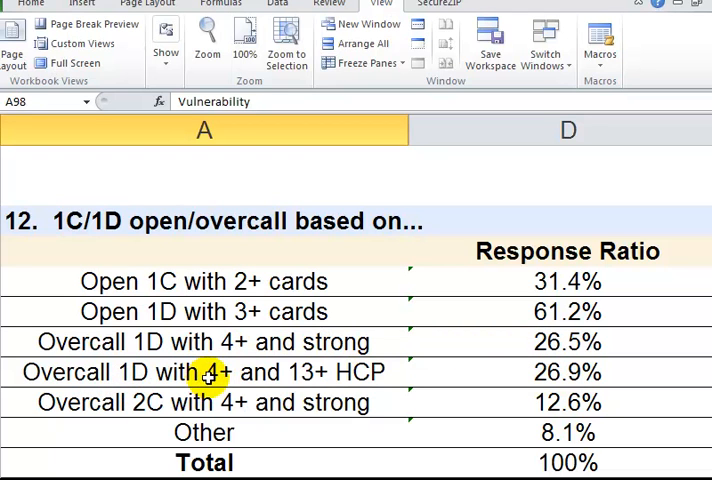
pyautogui.moveTo(310, 372)
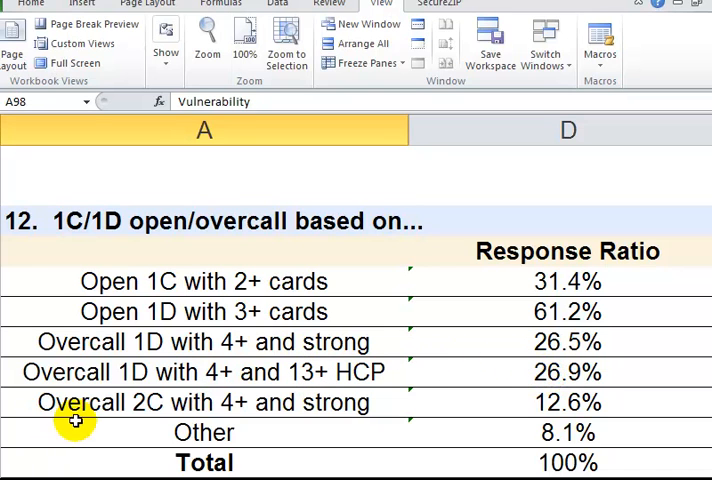
pyautogui.moveTo(222, 414)
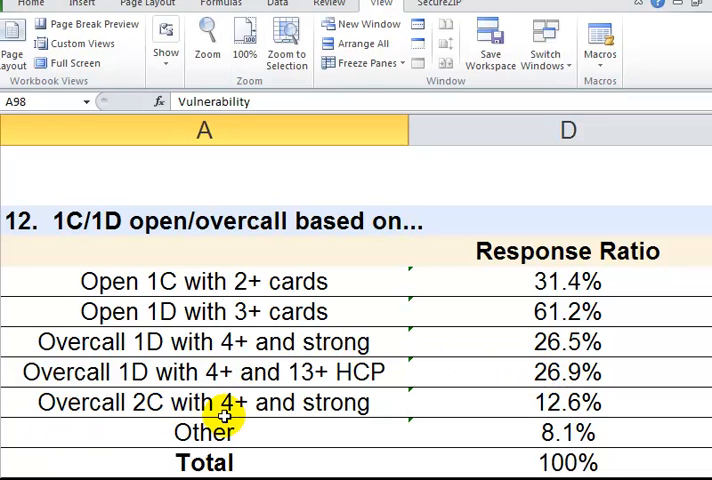